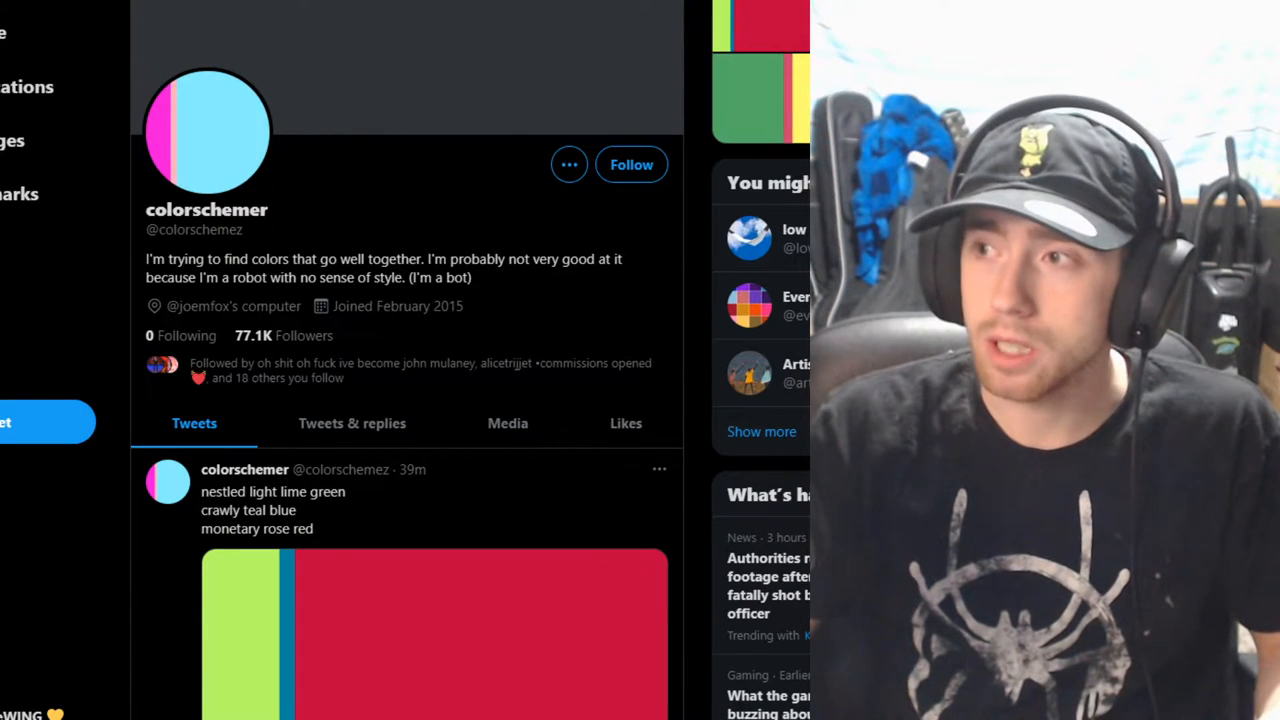
Draw the character's mint-green arms and brown shoulders with line strokes in the panel.
scroll(down, 3)
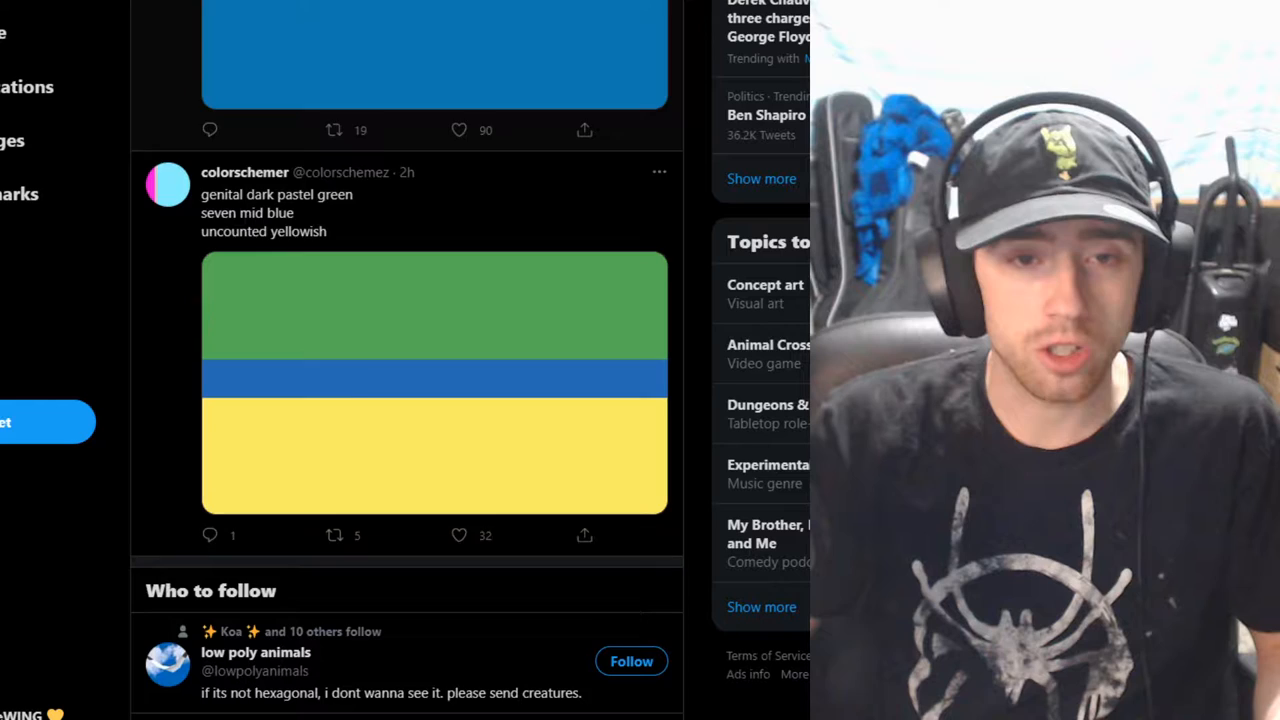
scroll(down, 3)
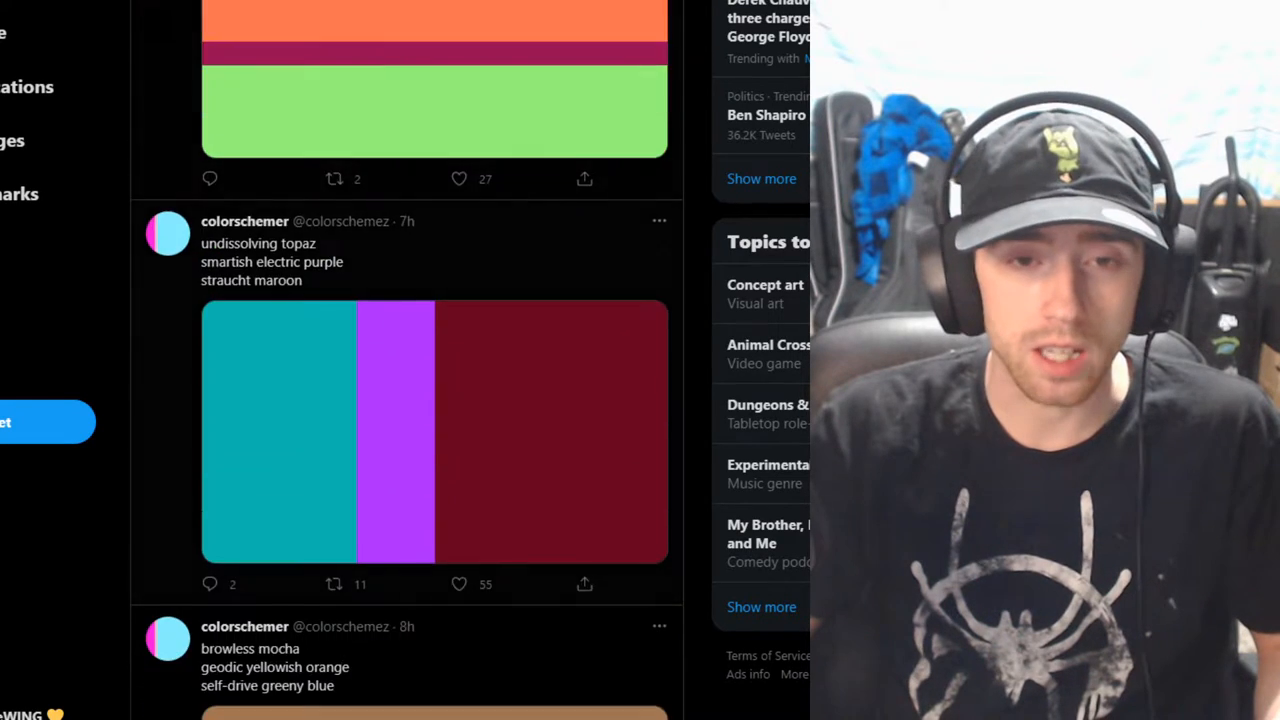
scroll(down, 3)
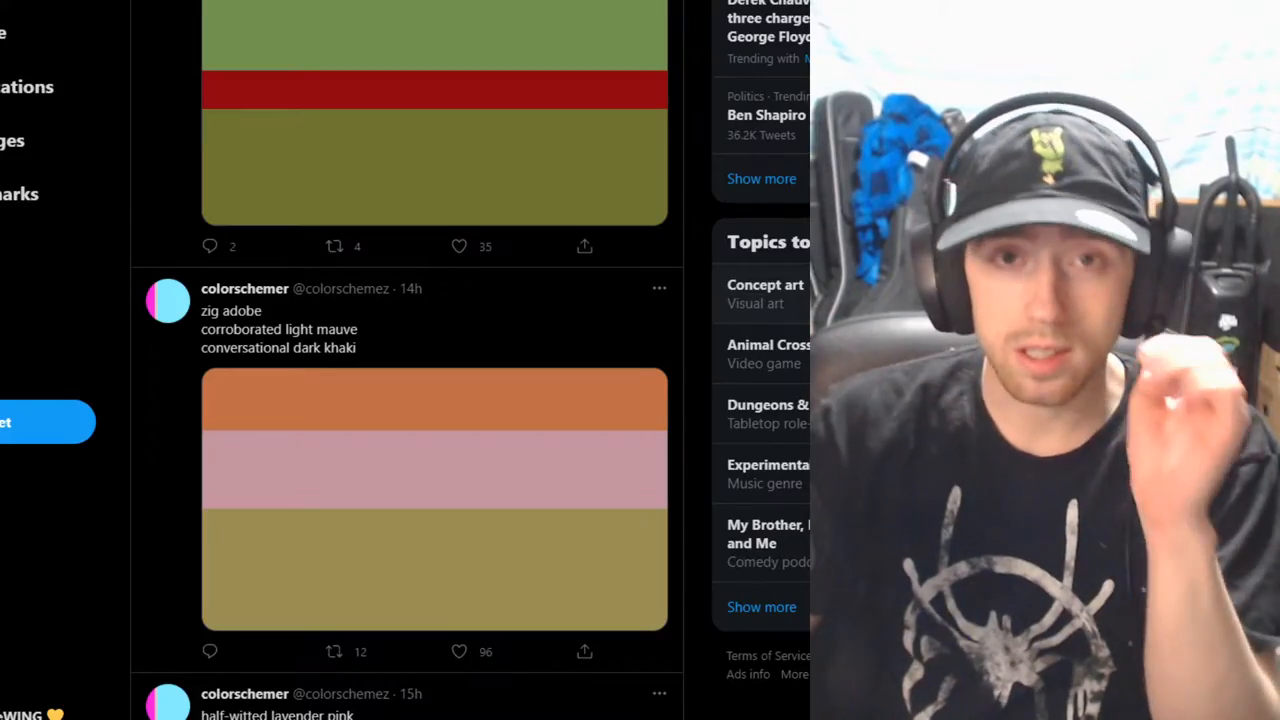
scroll(down, 3)
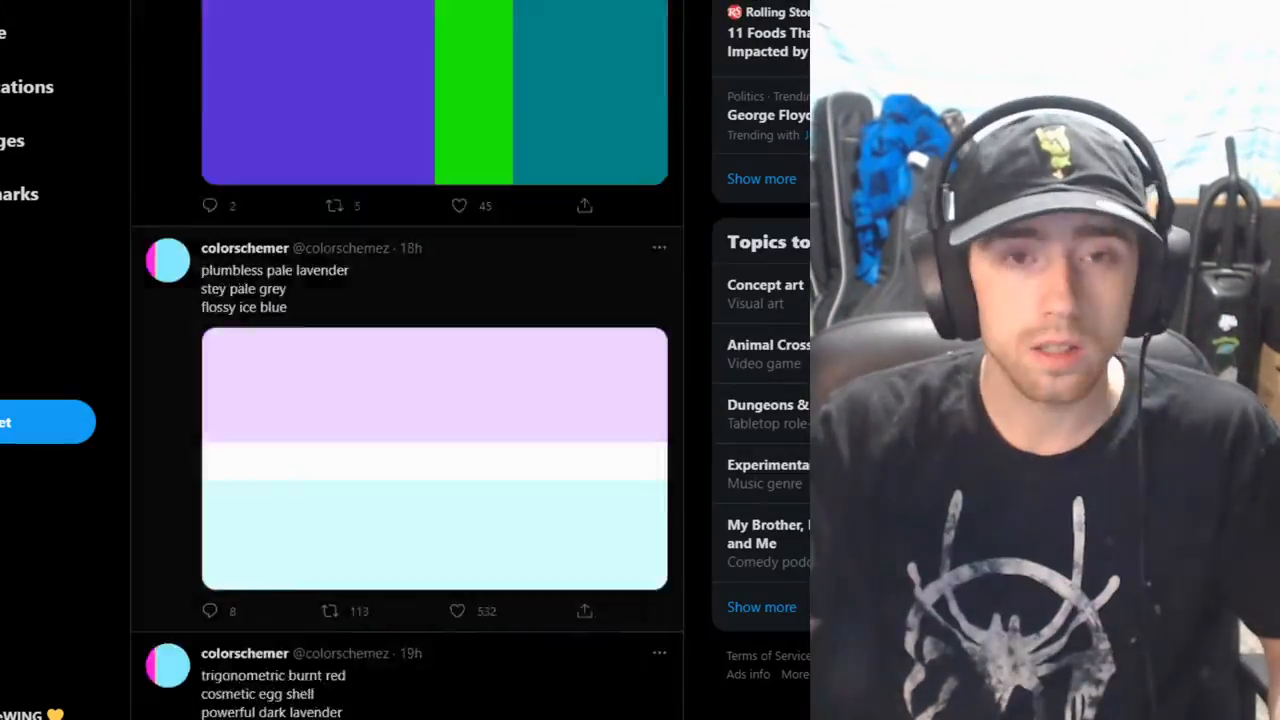
scroll(down, 3)
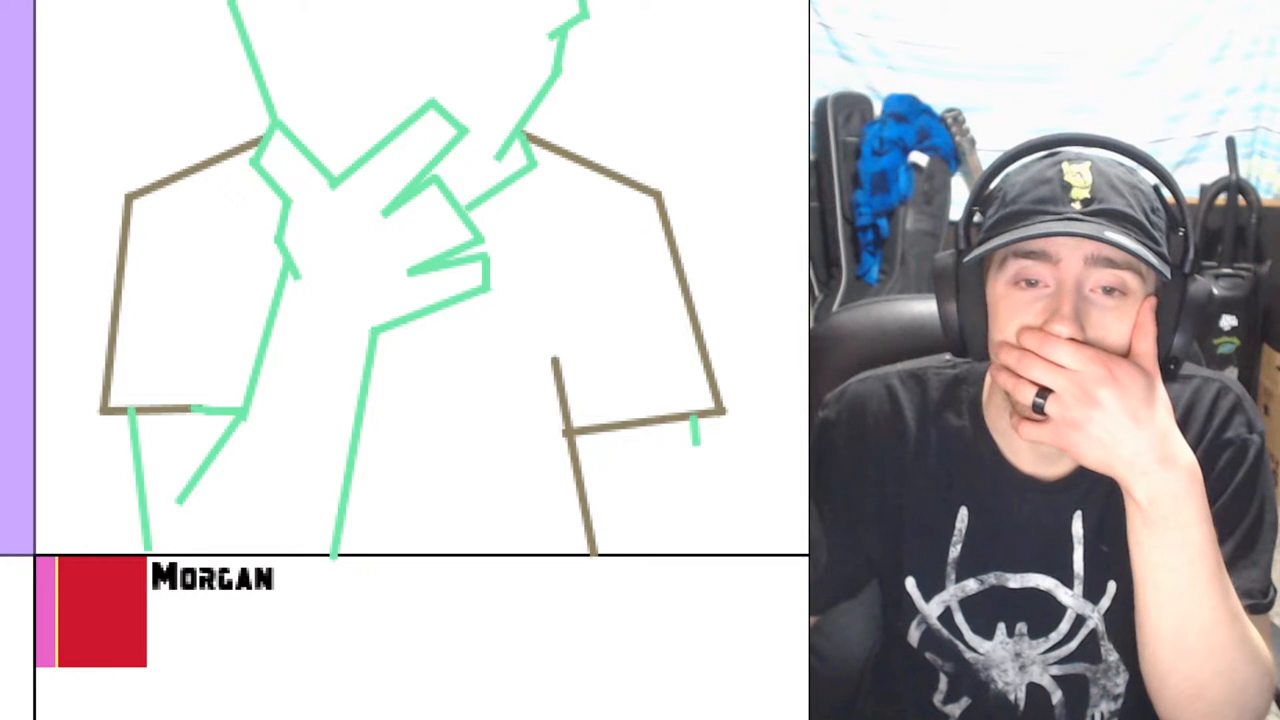
drag(692, 436, 718, 552)
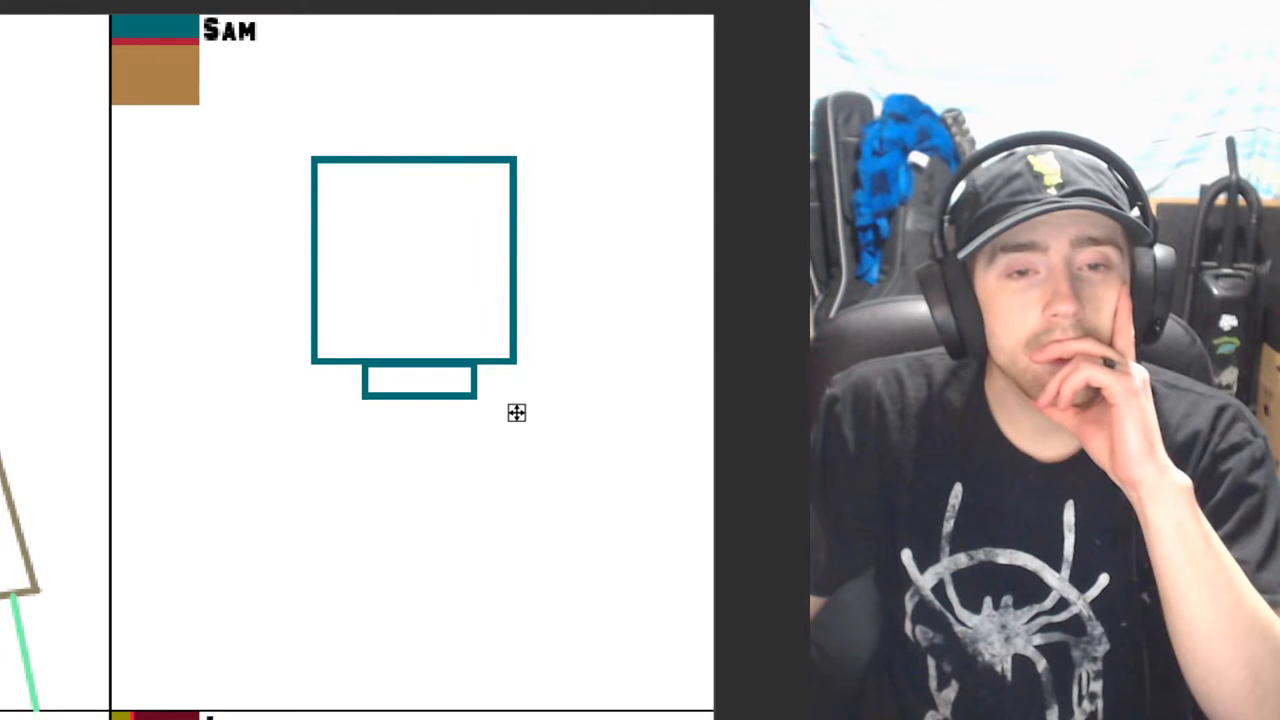
Place the teal square head with a small neck in Sam's panel.
click(416, 384)
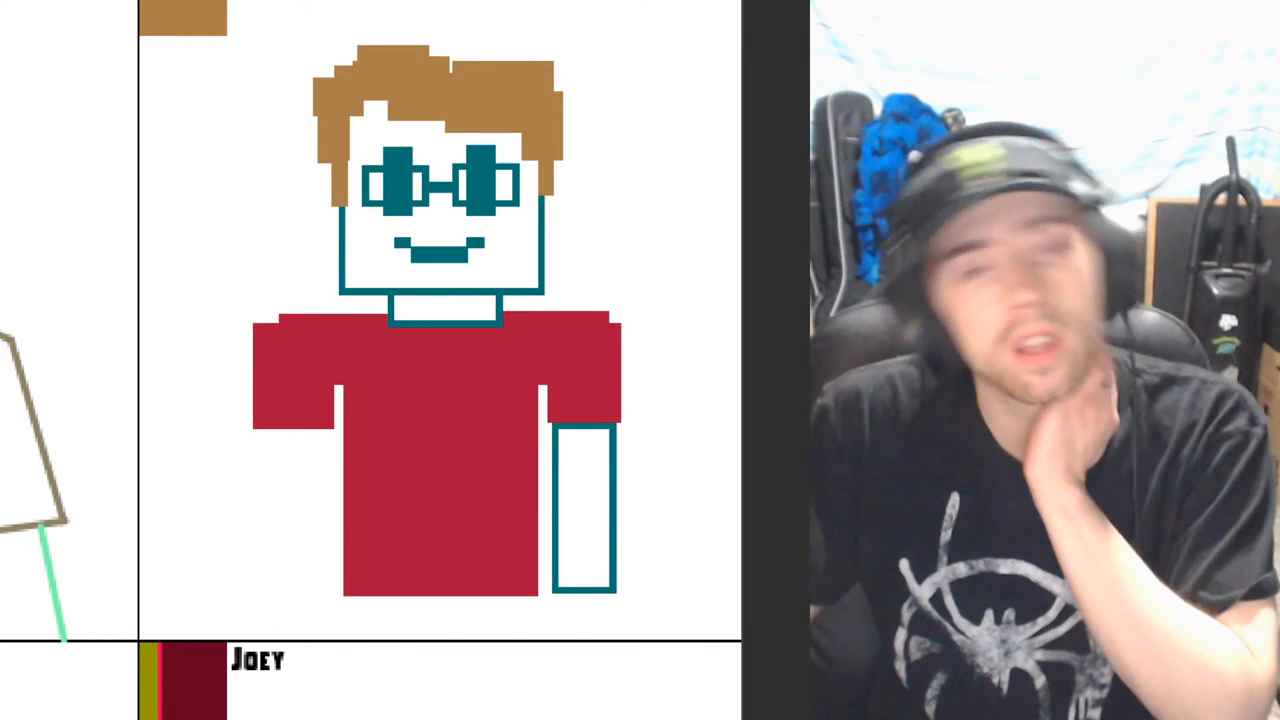
Add Sam's brown hair, teal glasses, smile and red shirt with a teal arm.
click(584, 508)
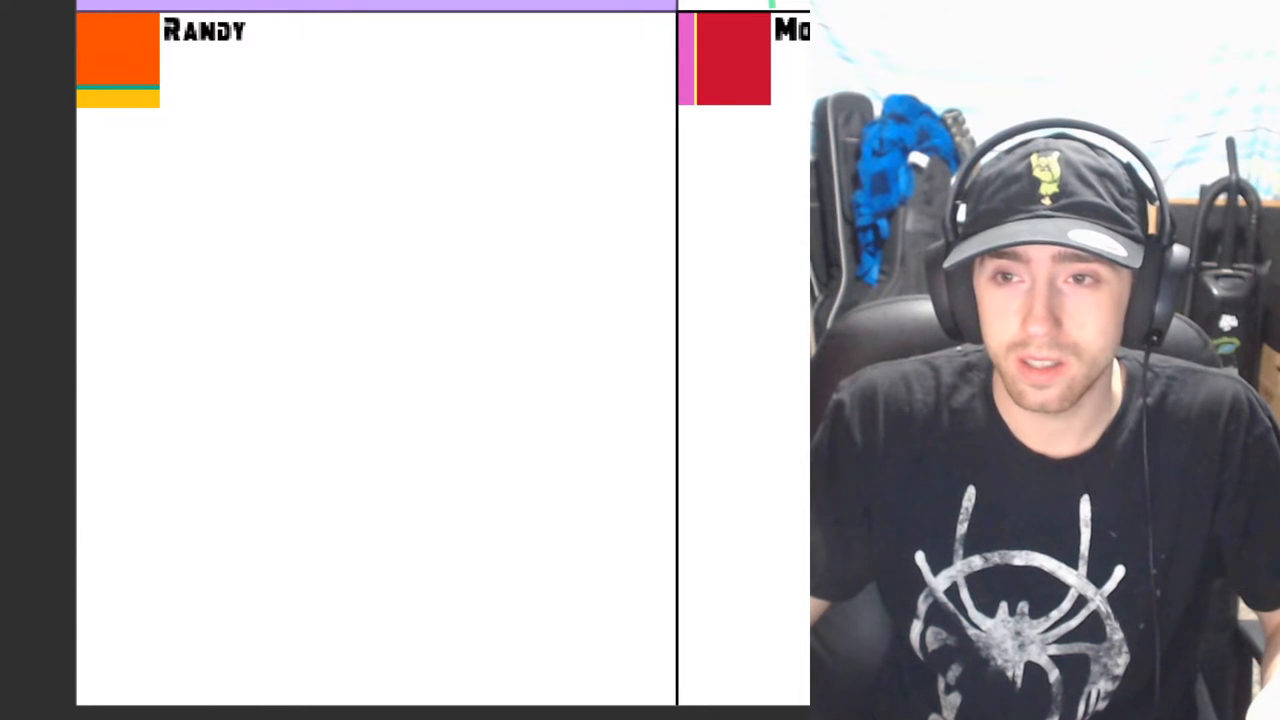
Sketch the first orange diagonal strokes of Randy's character in the Randy panel.
drag(232, 200, 414, 318)
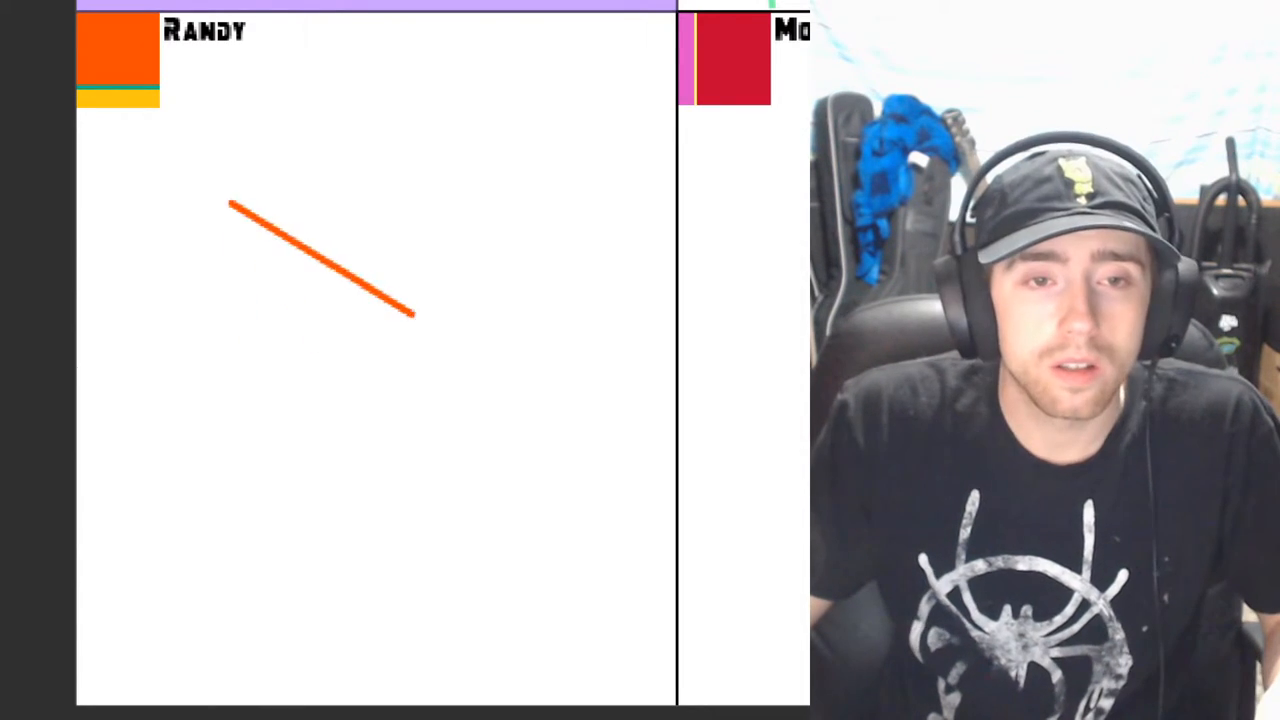
drag(240, 200, 410, 320)
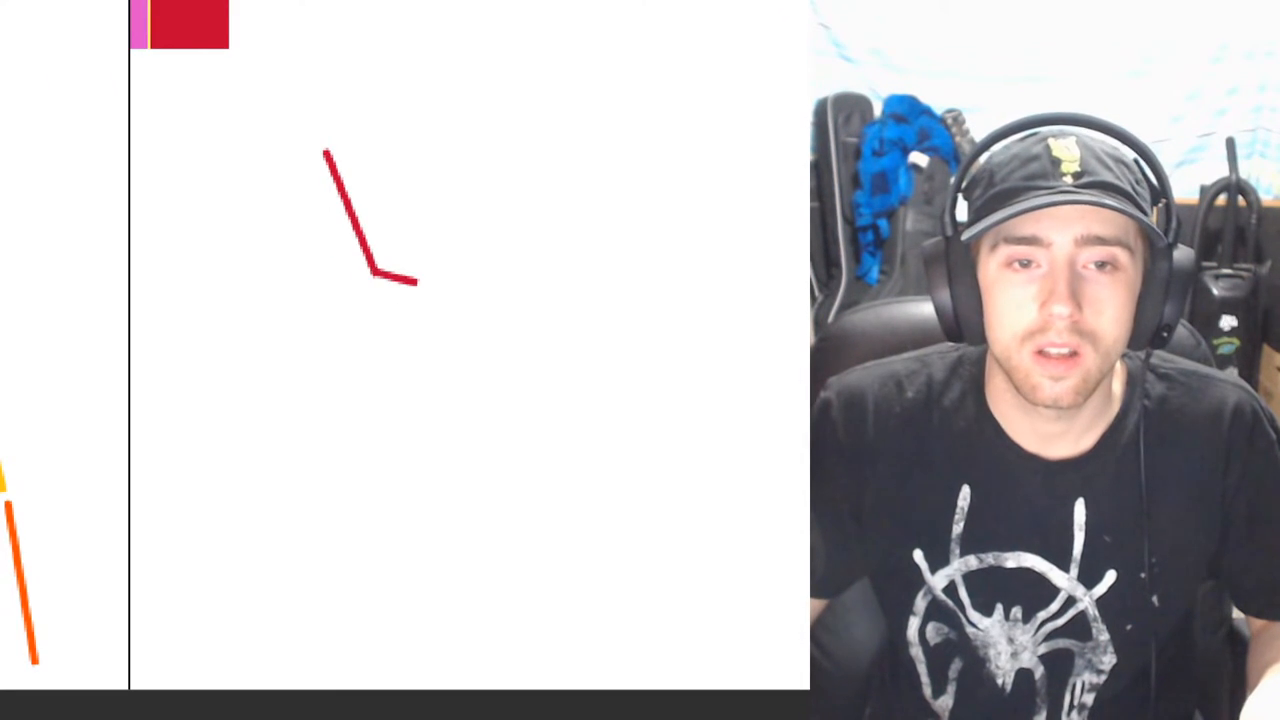
Draw Morgan's red face and head outline strokes in the Morgan panel.
drag(410, 284, 560, 176)
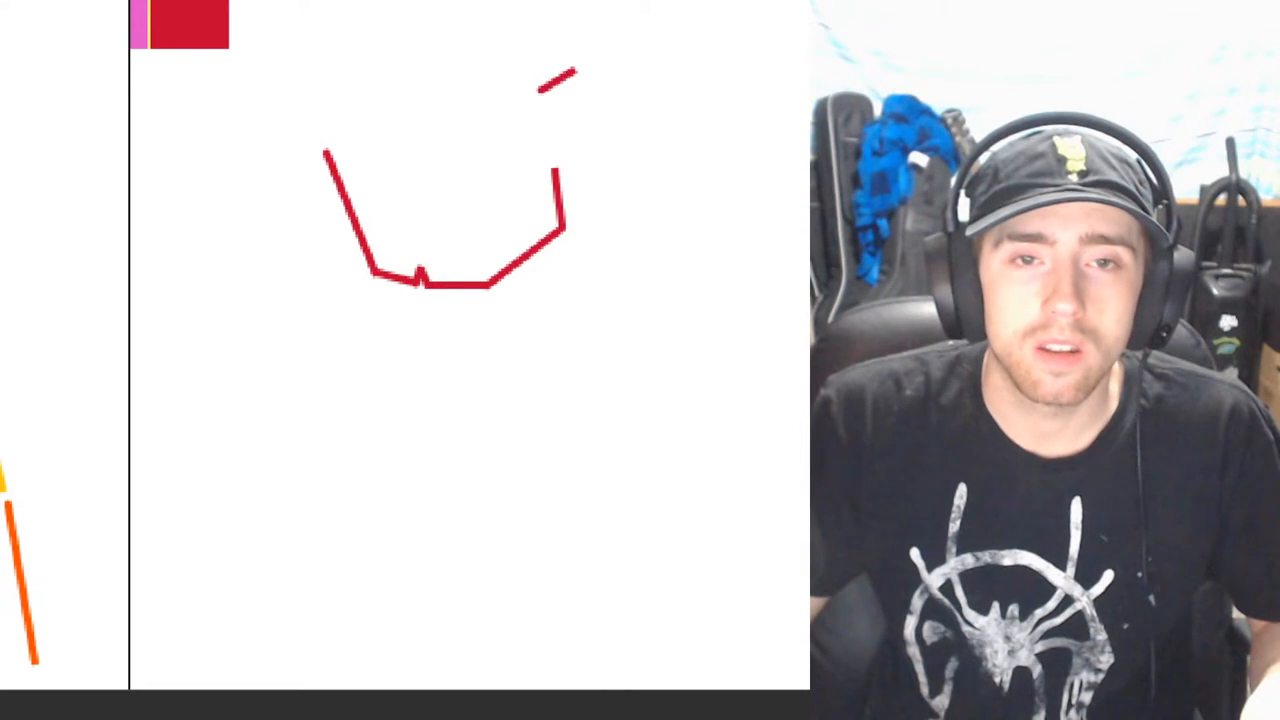
drag(556, 70, 604, 104)
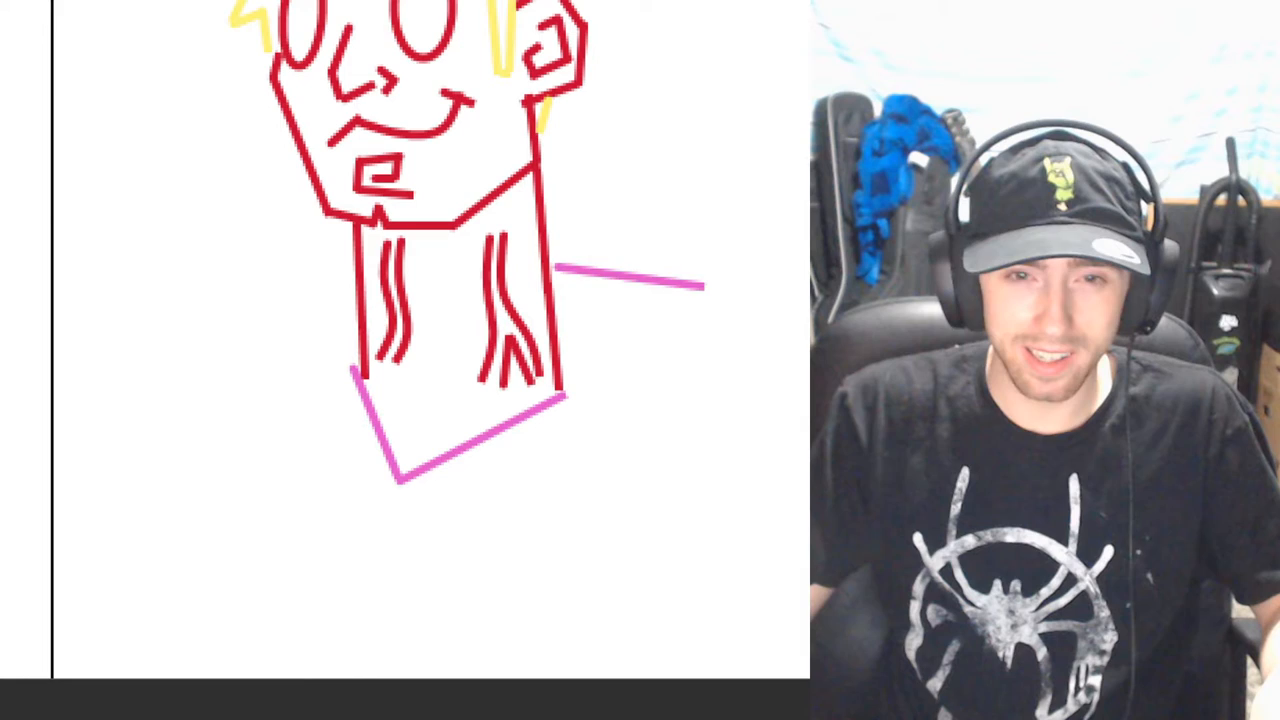
Add Morgan's pink shoulder and body line below the red neck.
drag(700, 284, 570, 404)
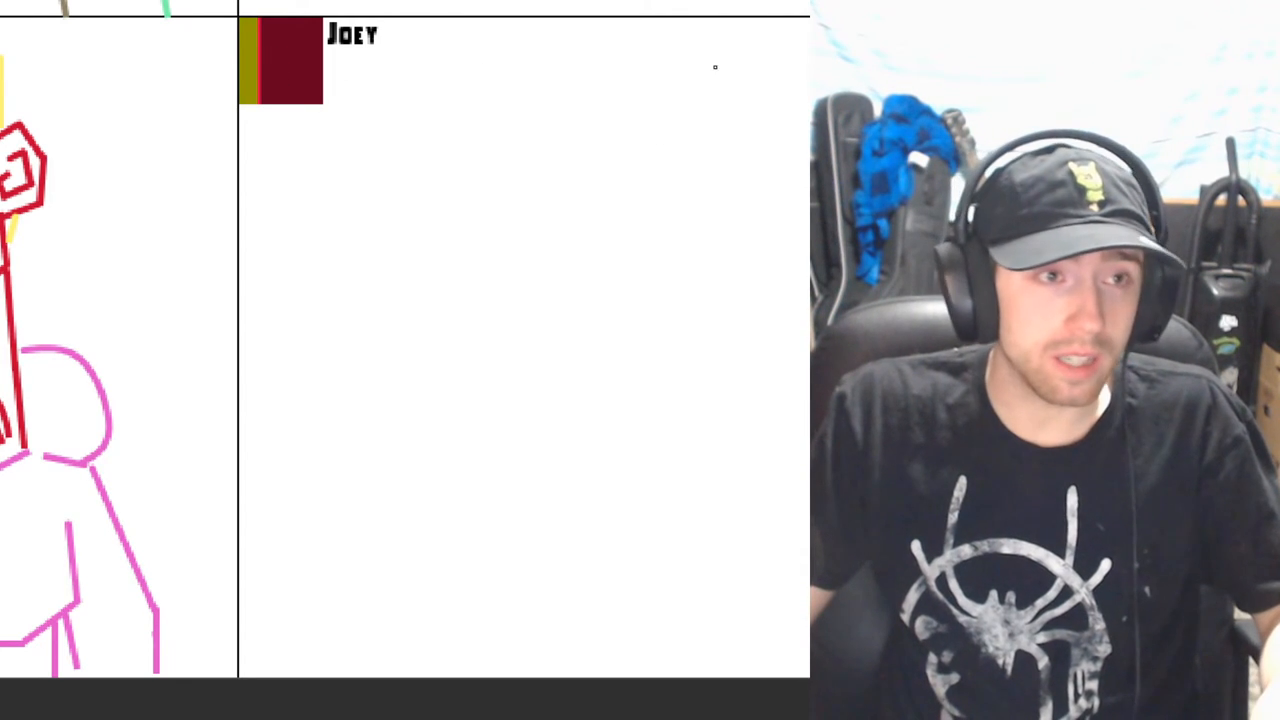
Draw Joey's dark red blob outline and the olive mouth line.
drag(368, 204, 616, 292)
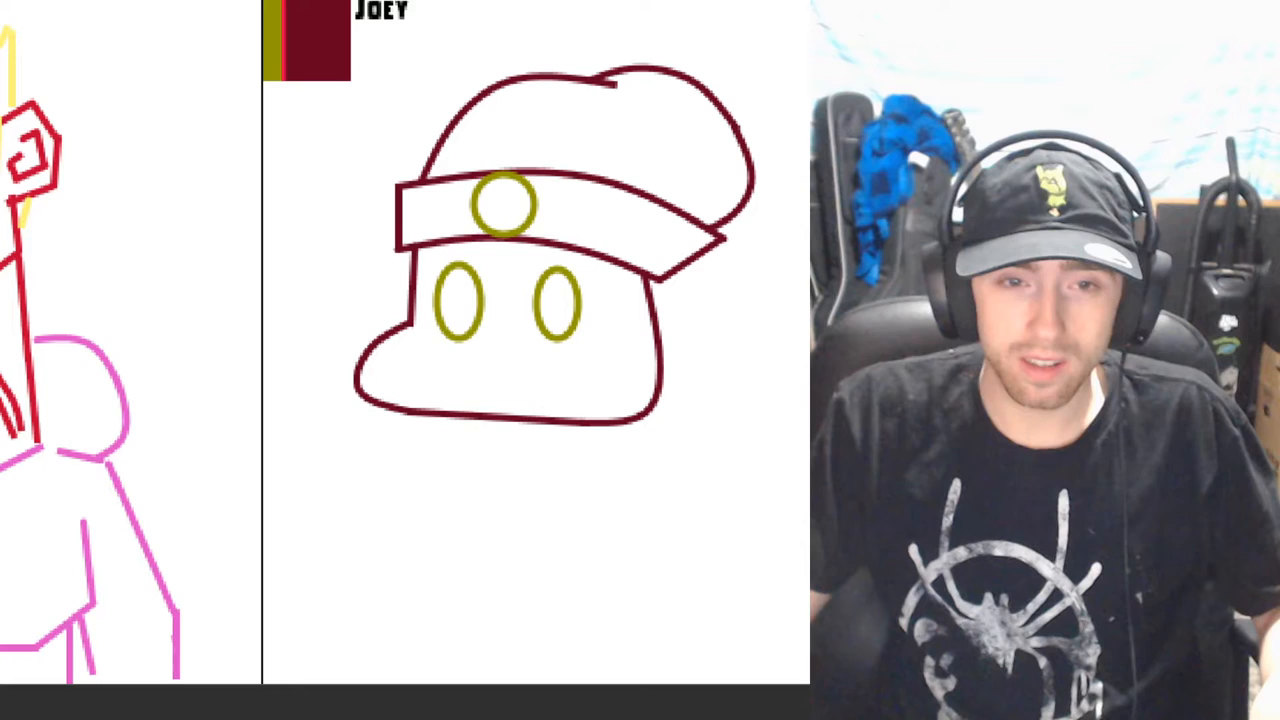
drag(420, 356, 596, 356)
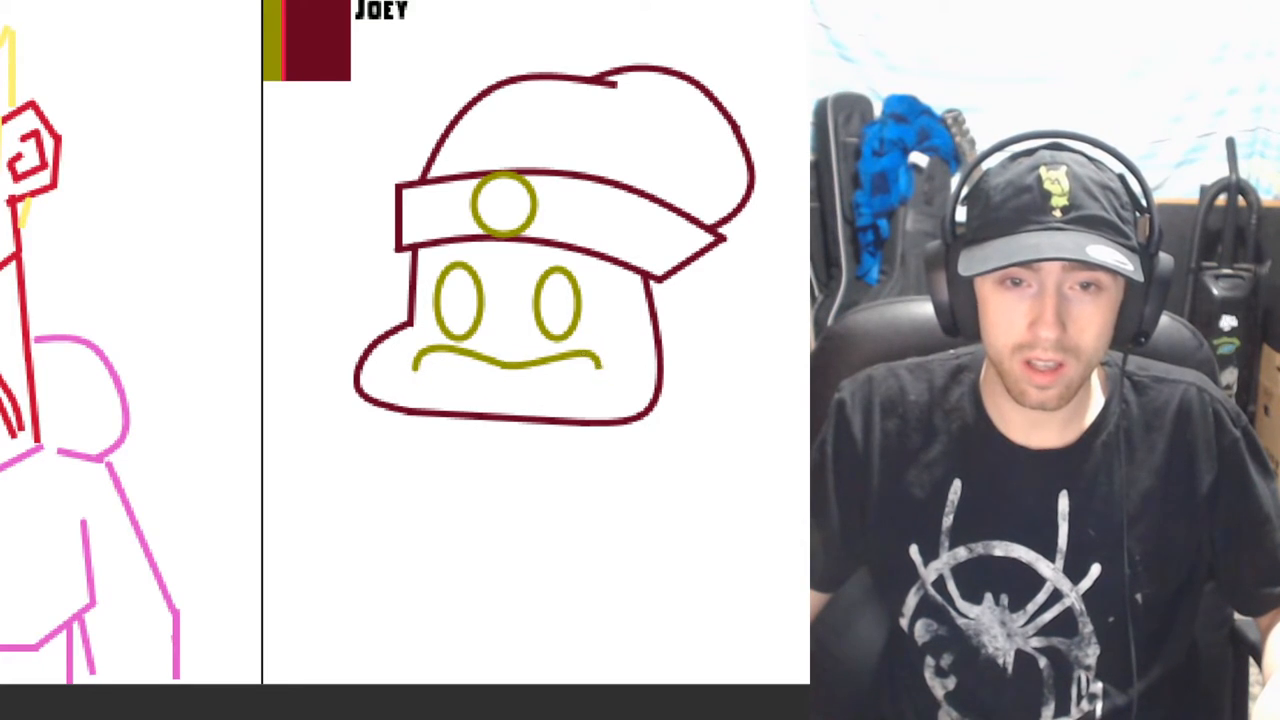